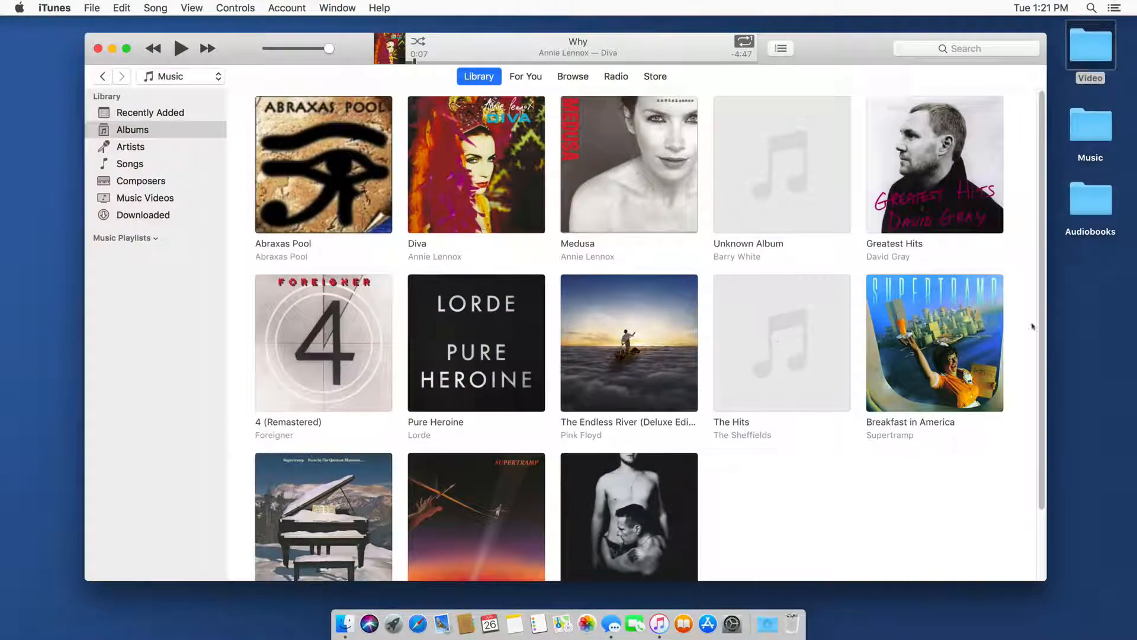
# Bring up Album Info for The Haunted Palace, confirming editing of all its tracks
pyautogui.click(1090, 201)
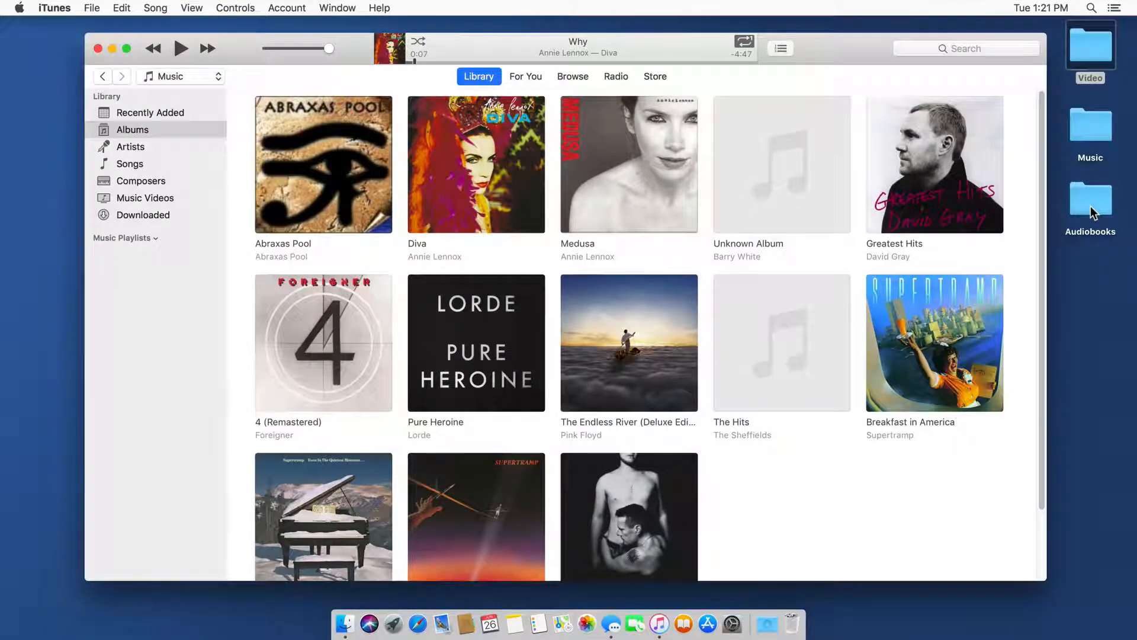
pyautogui.doubleClick(1090, 200)
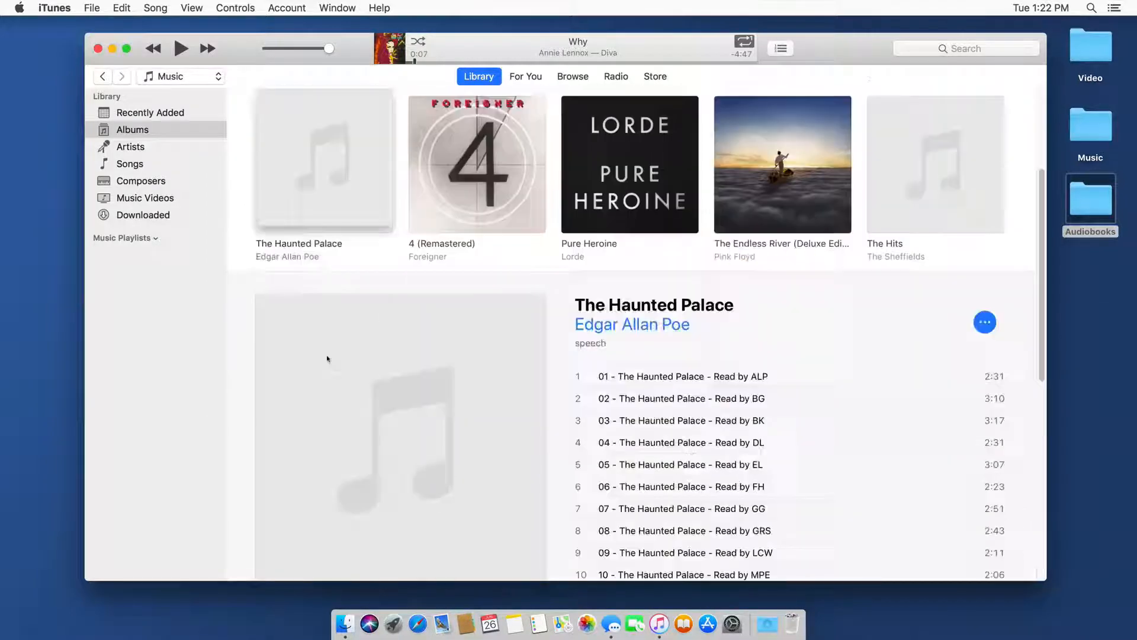
pyautogui.moveTo(947, 316)
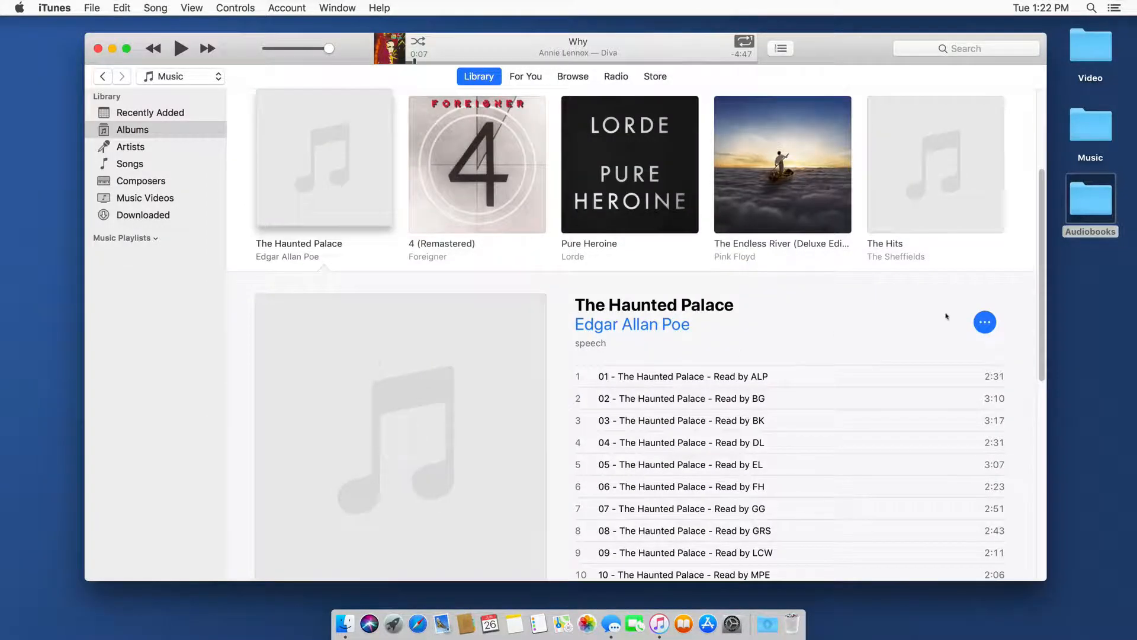
pyautogui.click(985, 322)
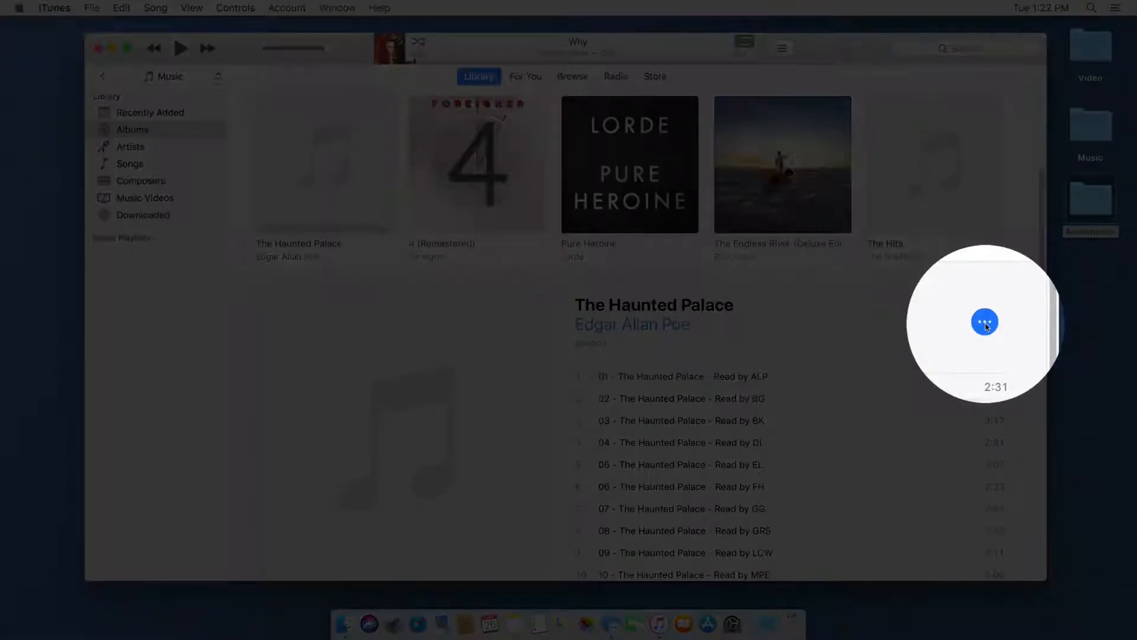
pyautogui.click(985, 321)
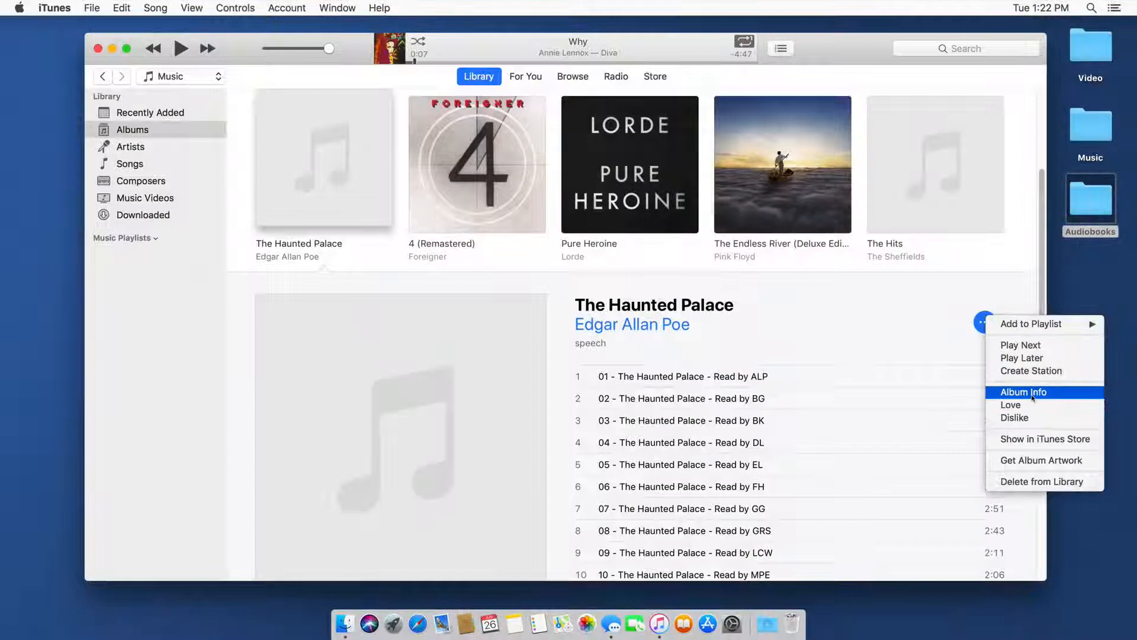
pyautogui.click(1024, 392)
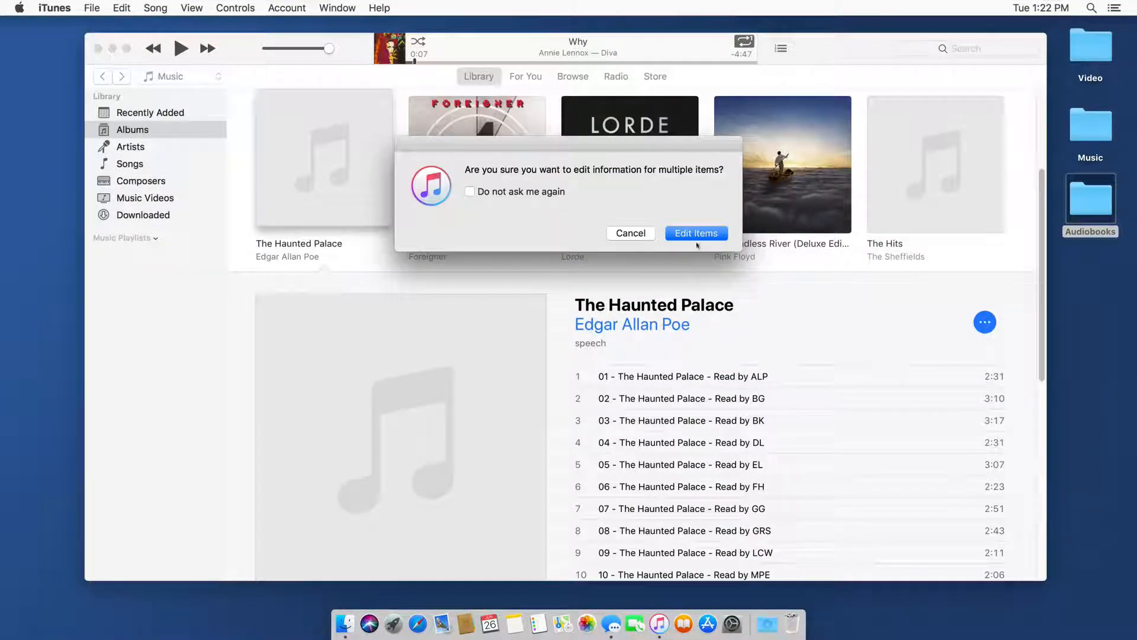
pyautogui.click(696, 233)
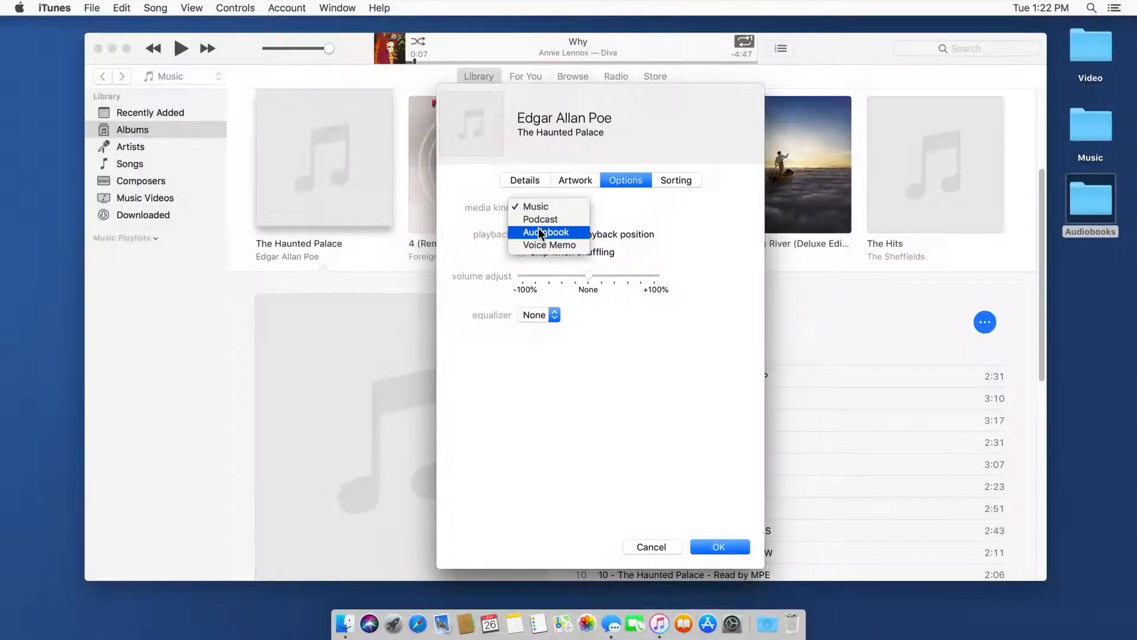
# Set the tracks' media kind to Audiobook and save the change
pyautogui.click(545, 233)
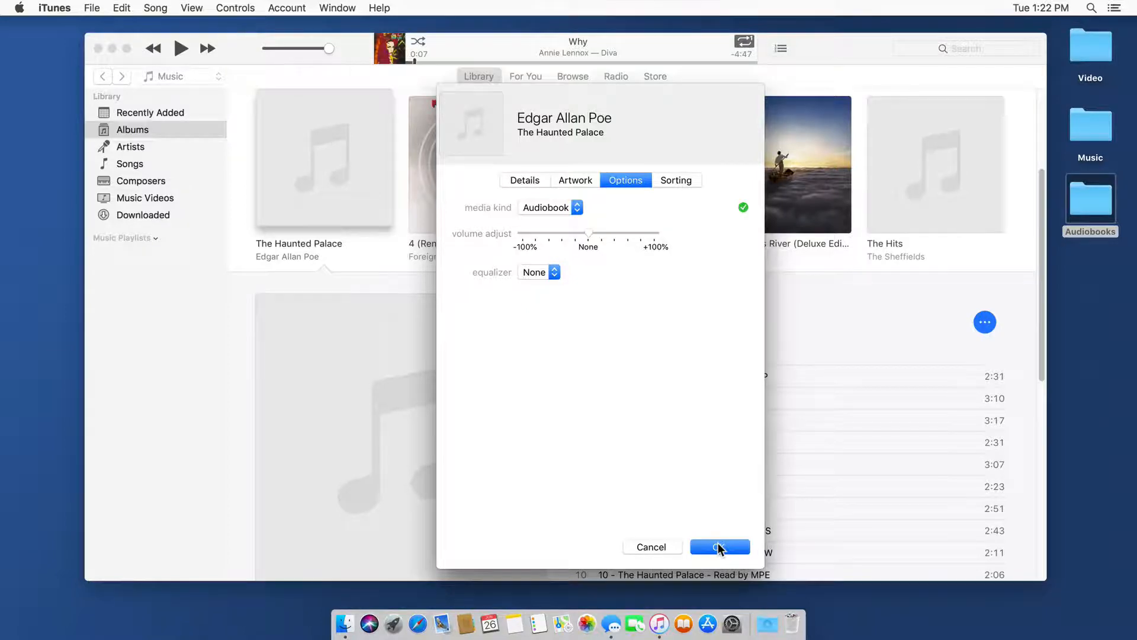
pyautogui.click(719, 547)
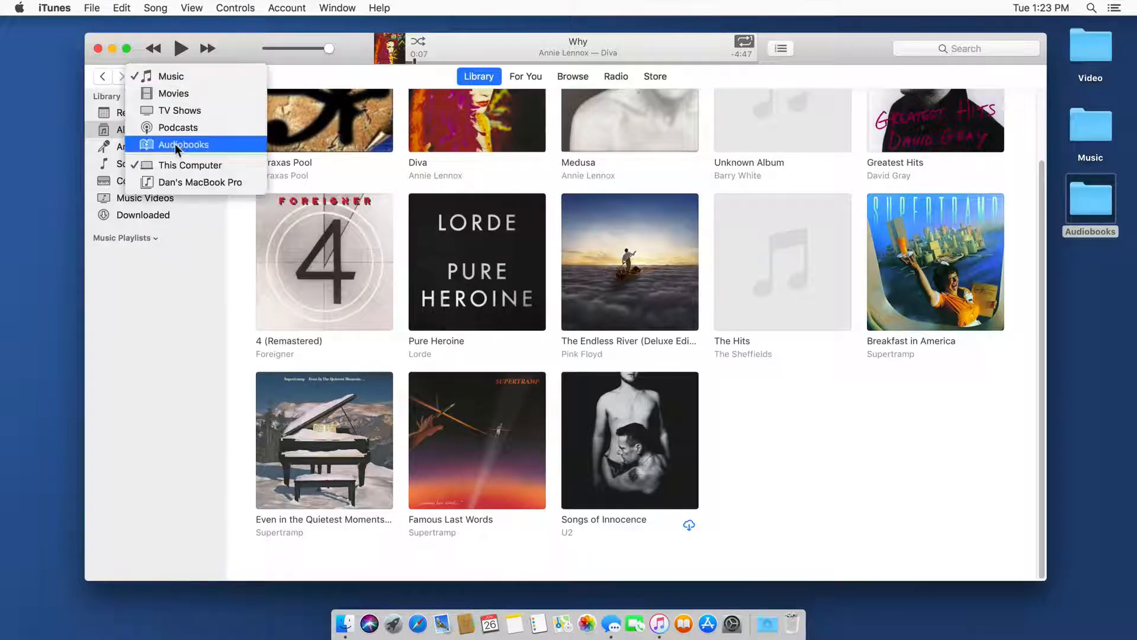
# Switch the library to Audiobooks and select The Haunted Palace there
pyautogui.click(183, 145)
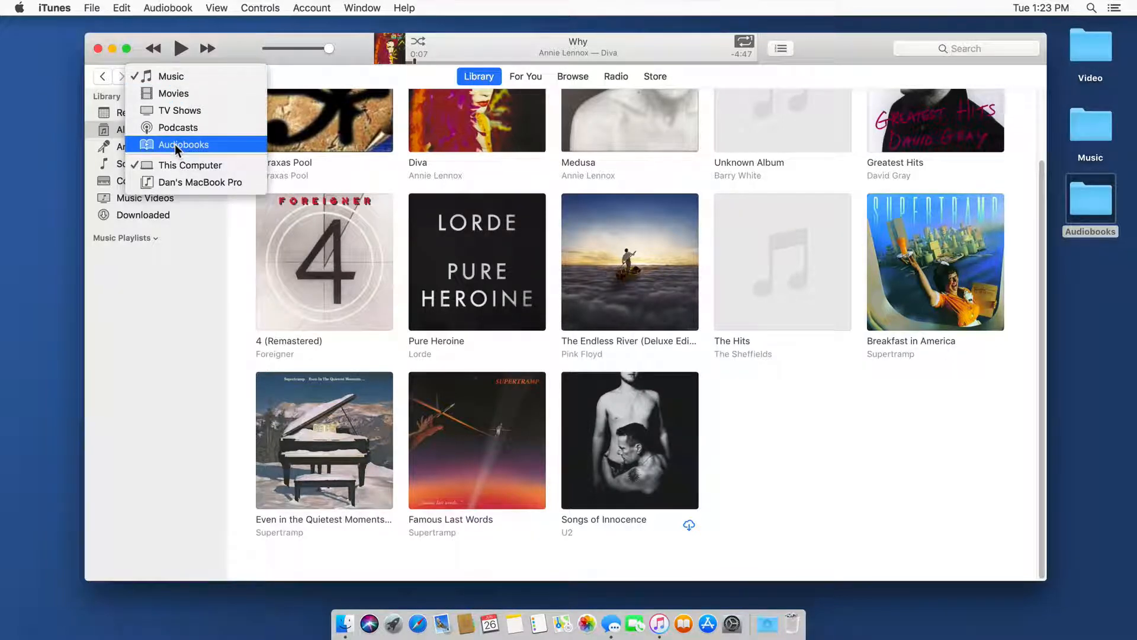
pyautogui.click(182, 144)
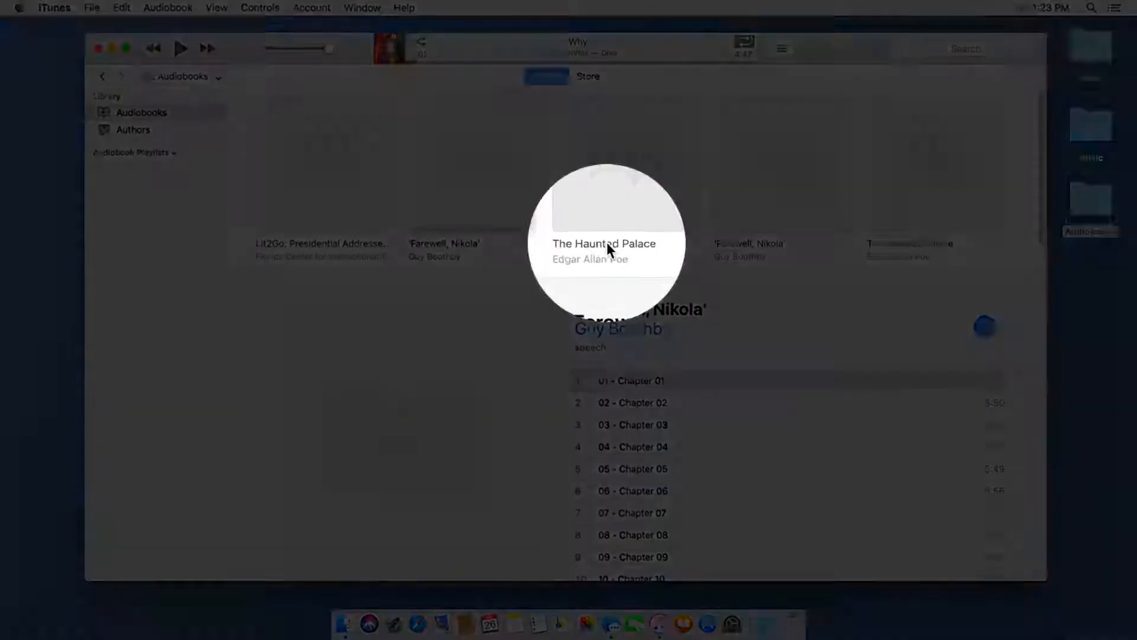